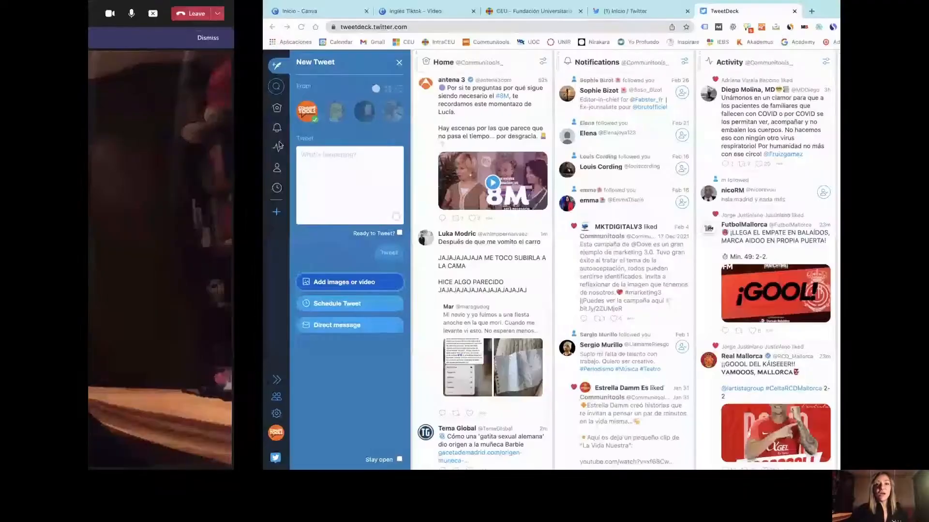
# Step: Glance at the Twitter home page, return to TweetDeck and close the New Tweet composer
pyautogui.click(619, 11)
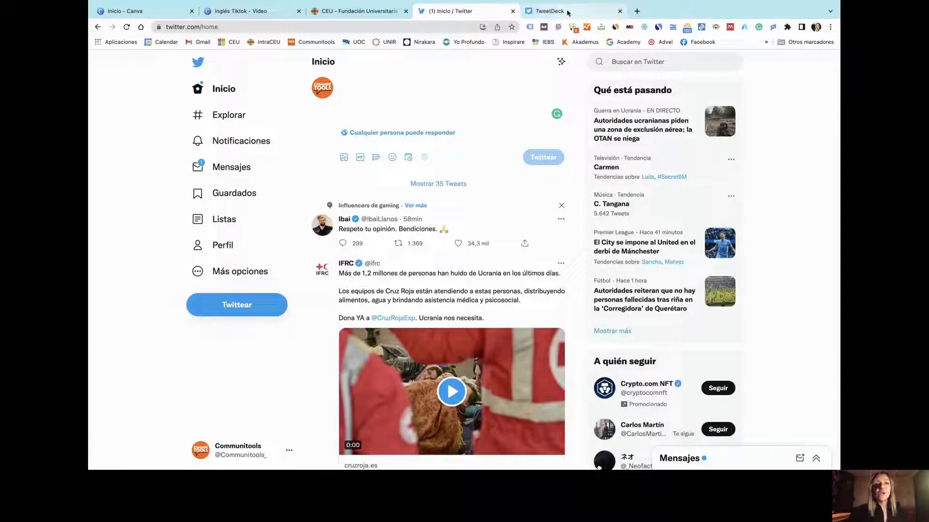
pyautogui.click(557, 11)
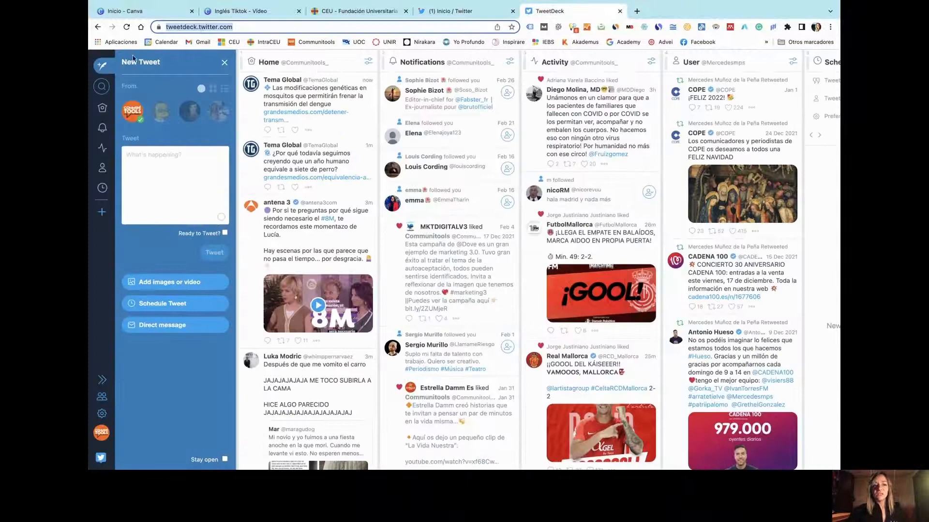
pyautogui.click(126, 27)
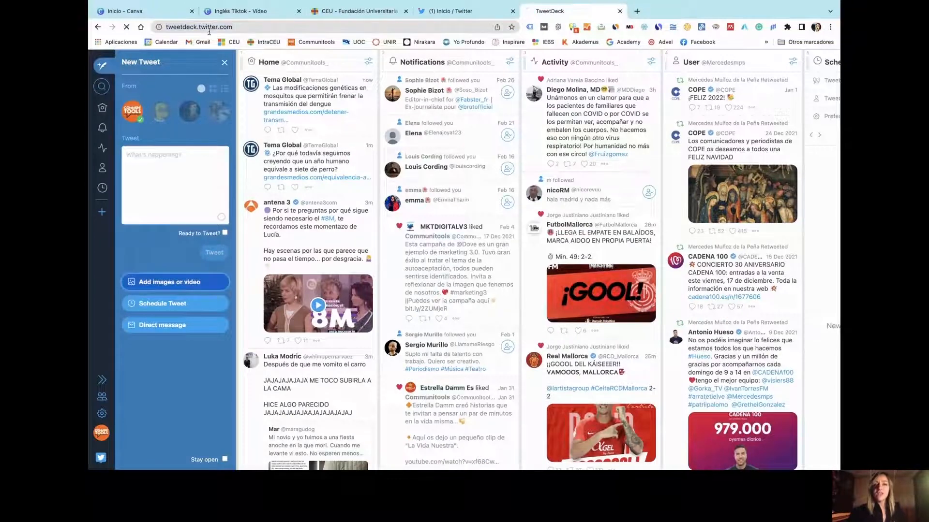
pyautogui.click(223, 62)
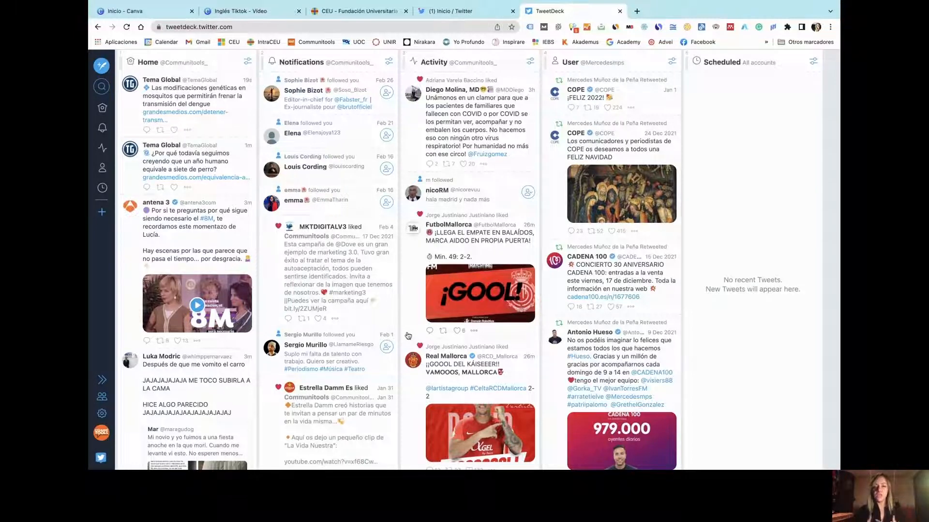
pyautogui.moveTo(344, 194)
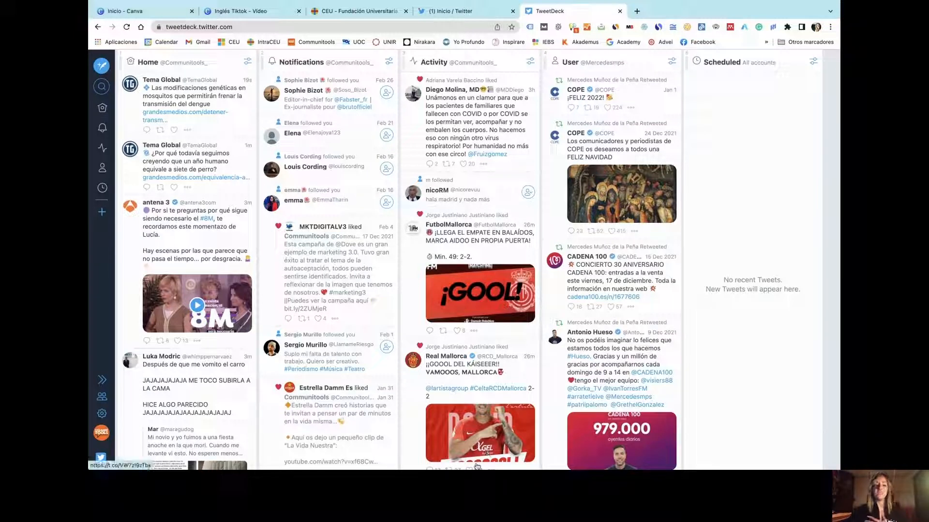
pyautogui.moveTo(131, 288)
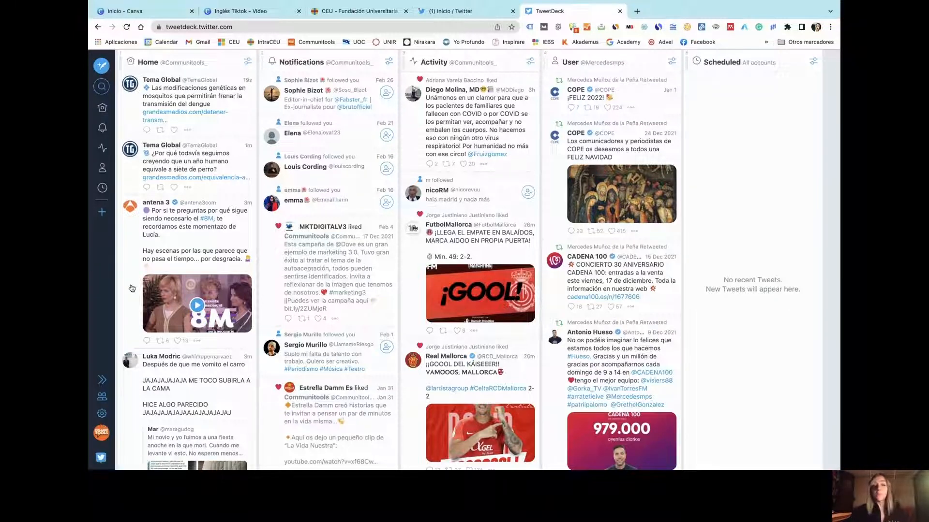
pyautogui.moveTo(792, 357)
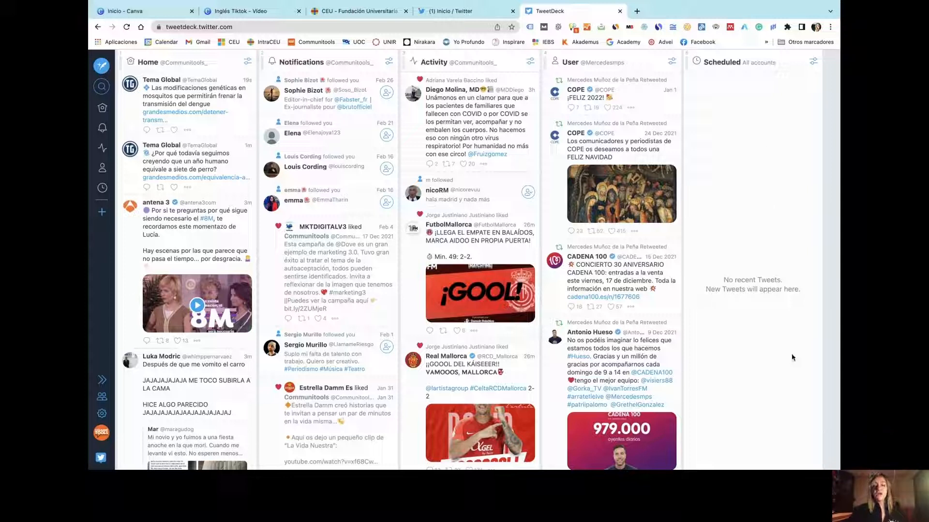
pyautogui.moveTo(798, 414)
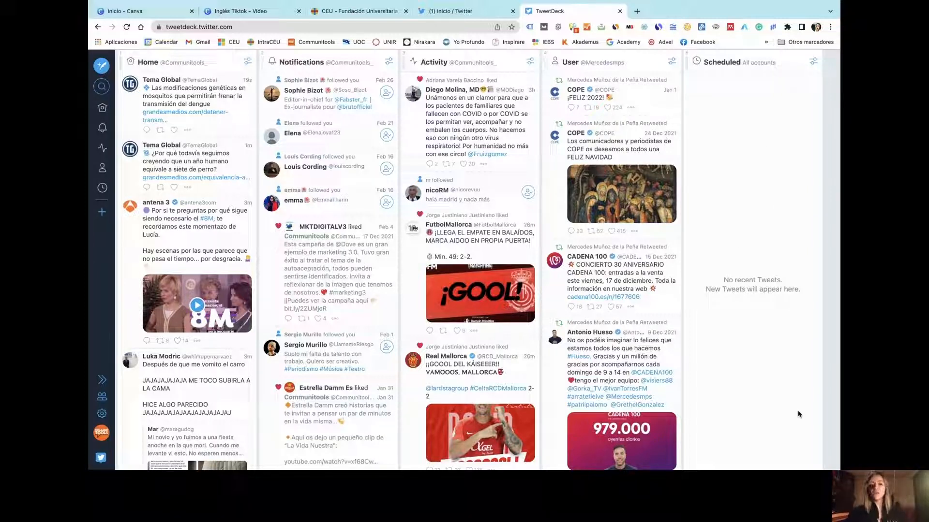
pyautogui.moveTo(383, 197)
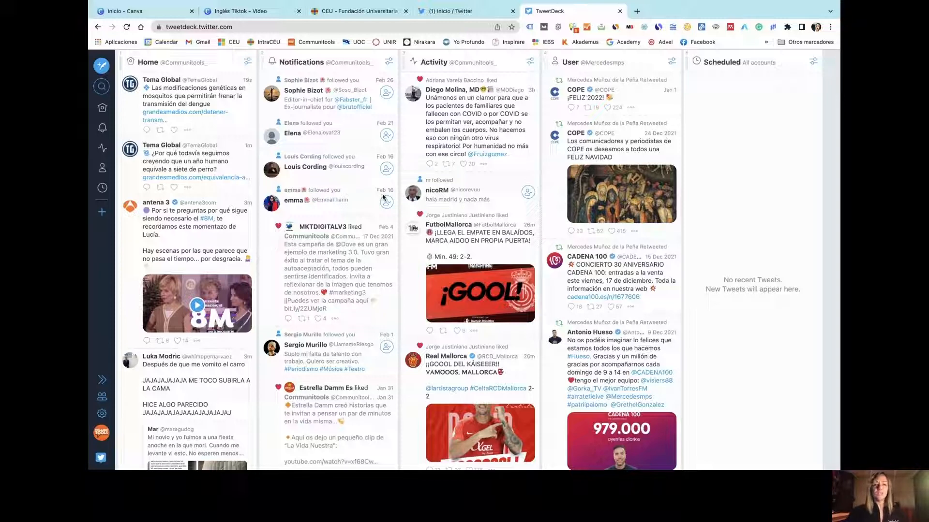
pyautogui.click(102, 211)
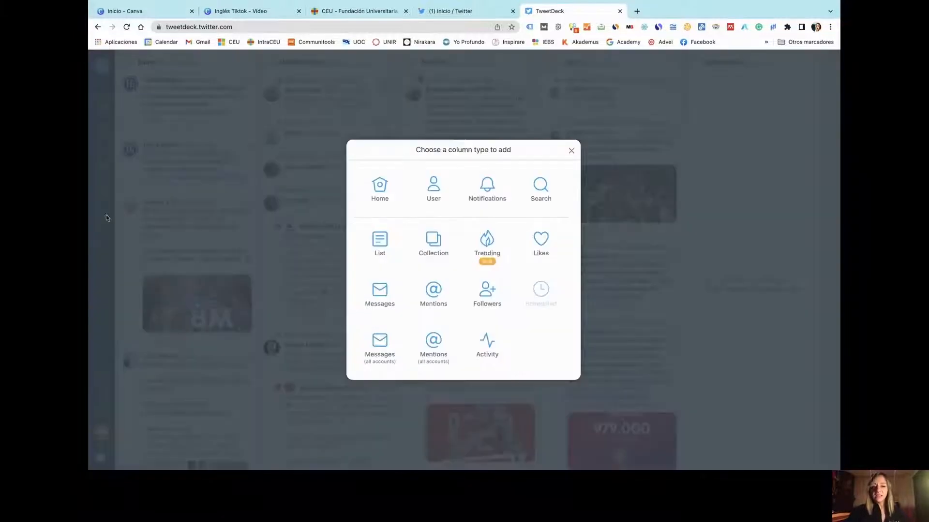
pyautogui.moveTo(513, 327)
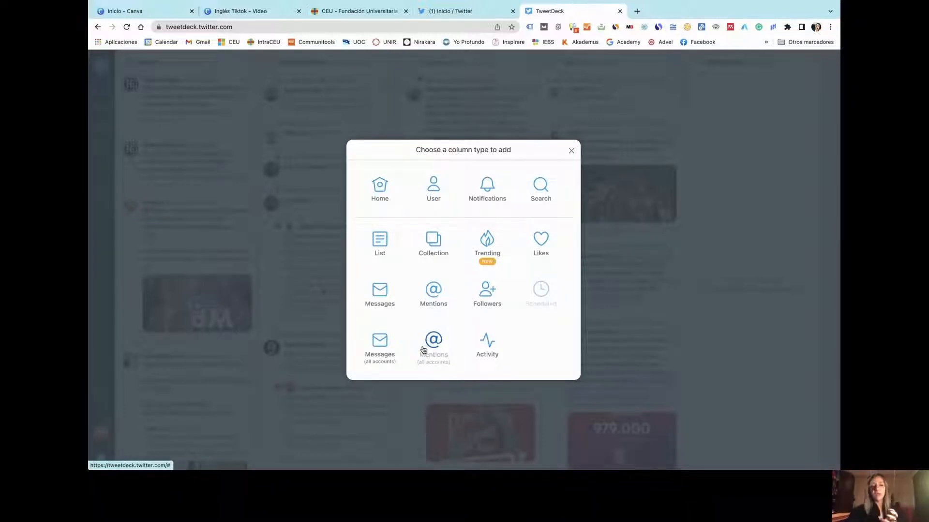
pyautogui.moveTo(362, 302)
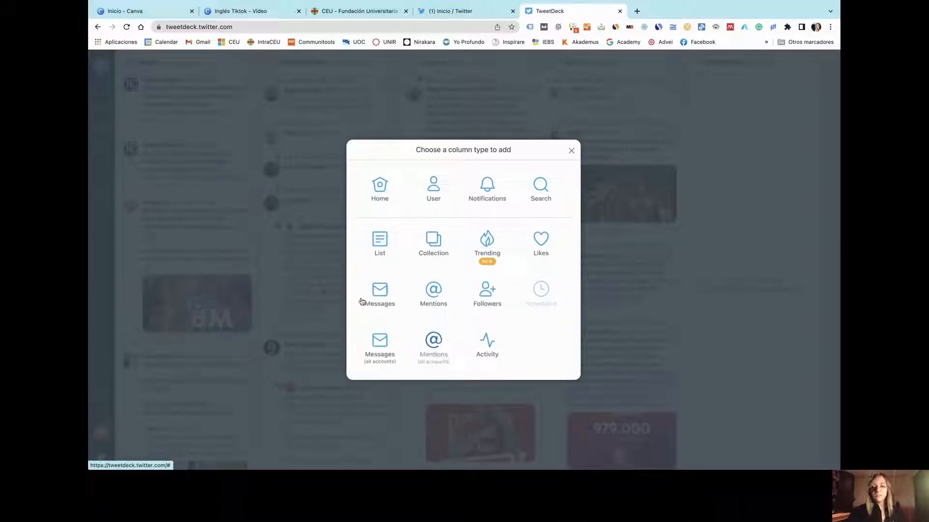
pyautogui.moveTo(496, 295)
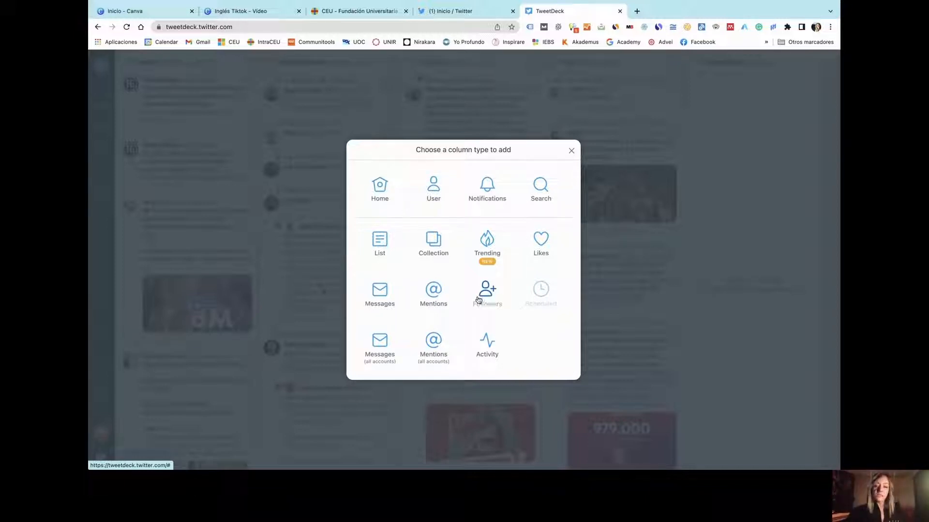
pyautogui.moveTo(502, 227)
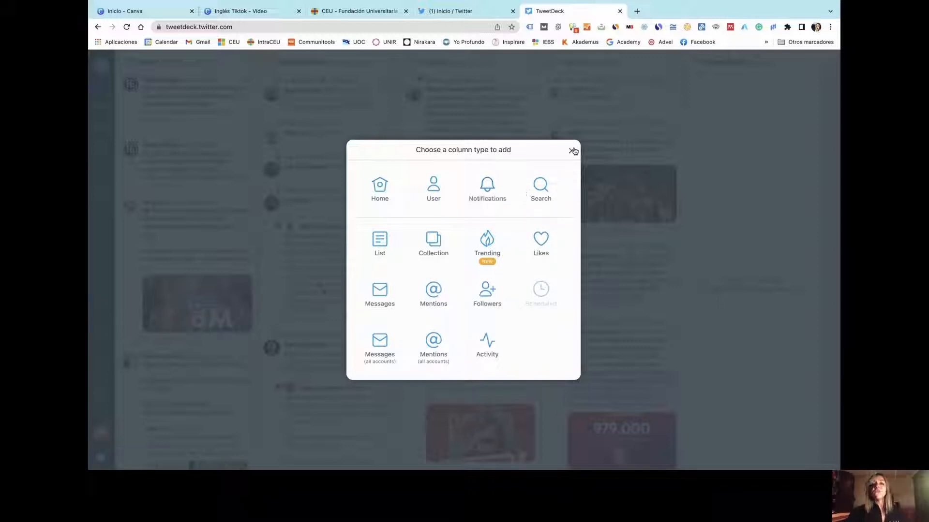
pyautogui.click(572, 151)
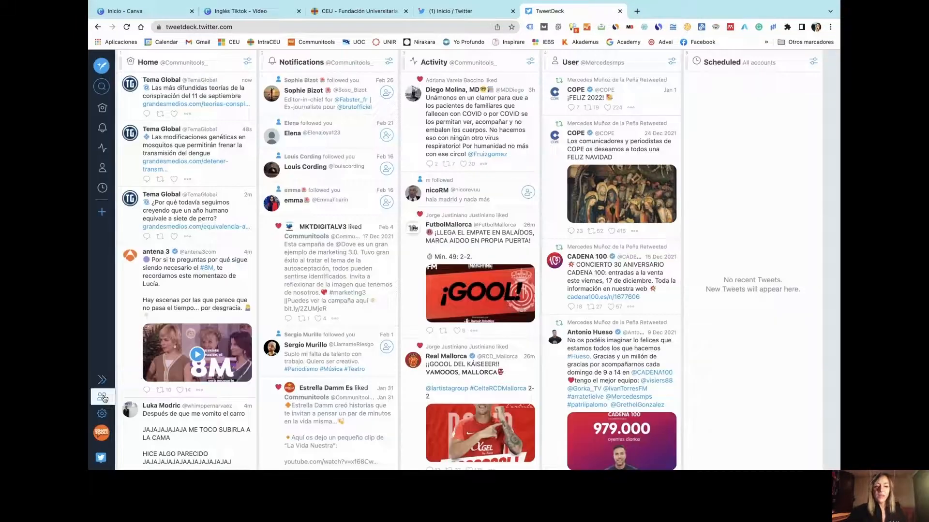
# Step: Review the Communitools team member list, clear the add-member field, then start a new tweet
pyautogui.click(102, 398)
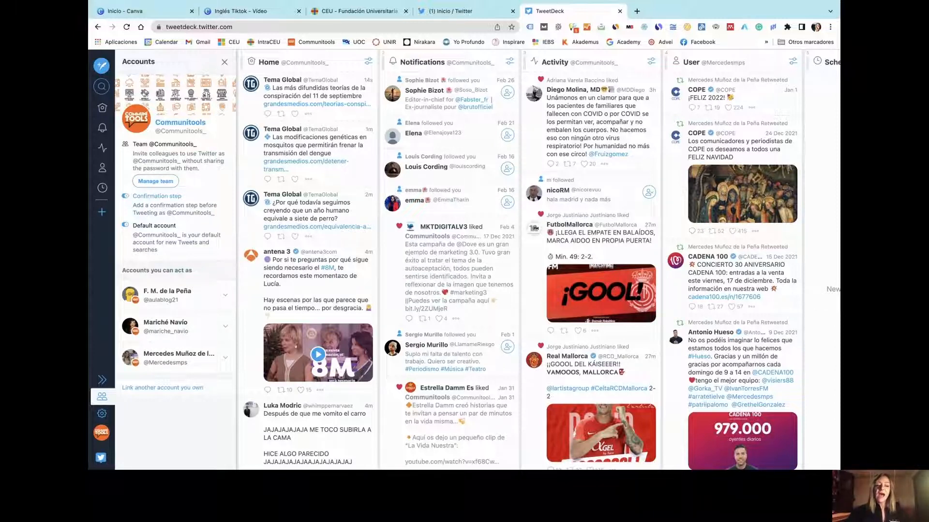
pyautogui.click(155, 181)
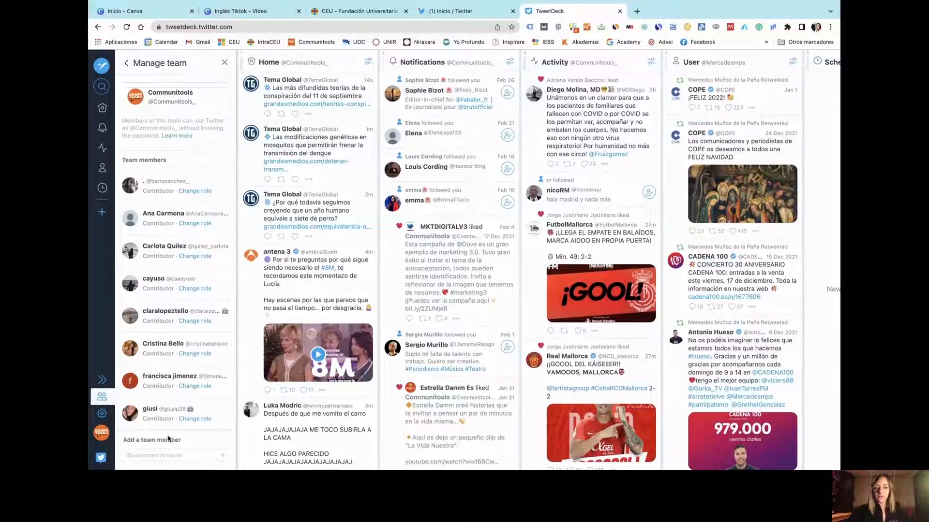
pyautogui.click(172, 455)
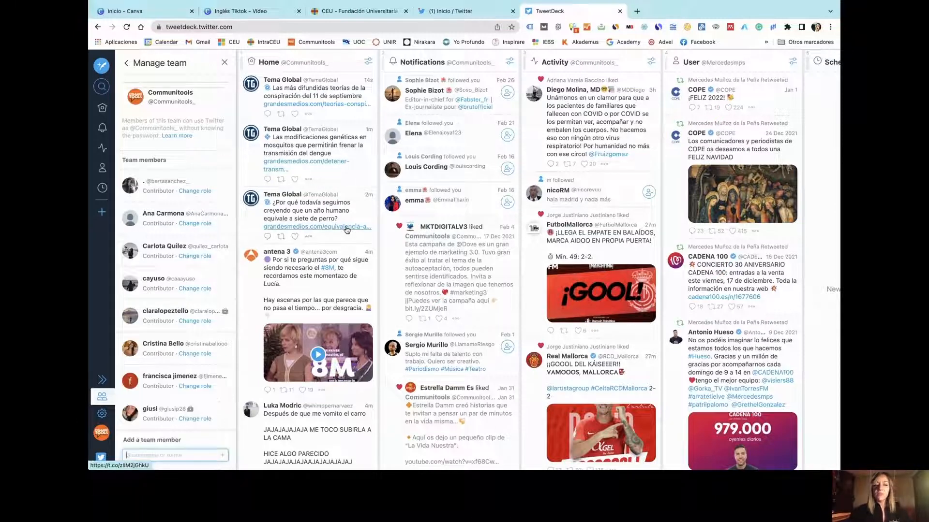
pyautogui.write('k')
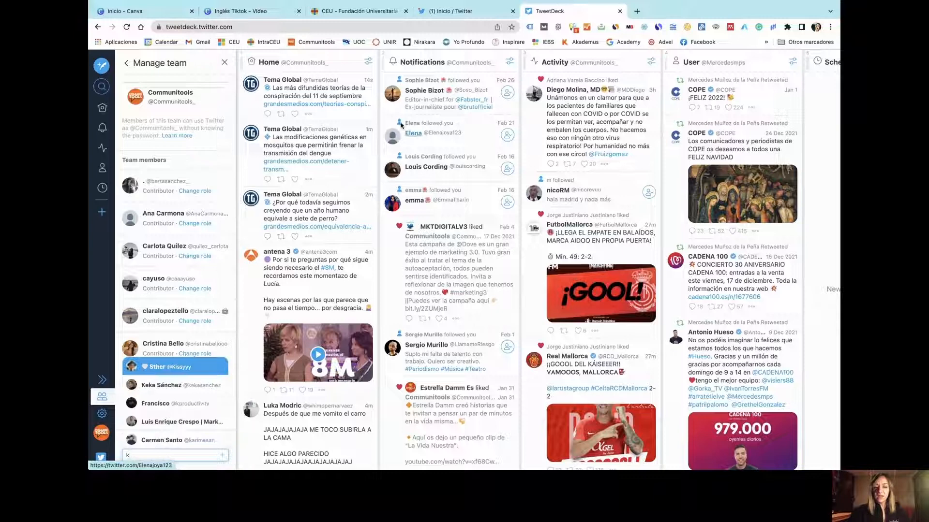
pyautogui.click(175, 439)
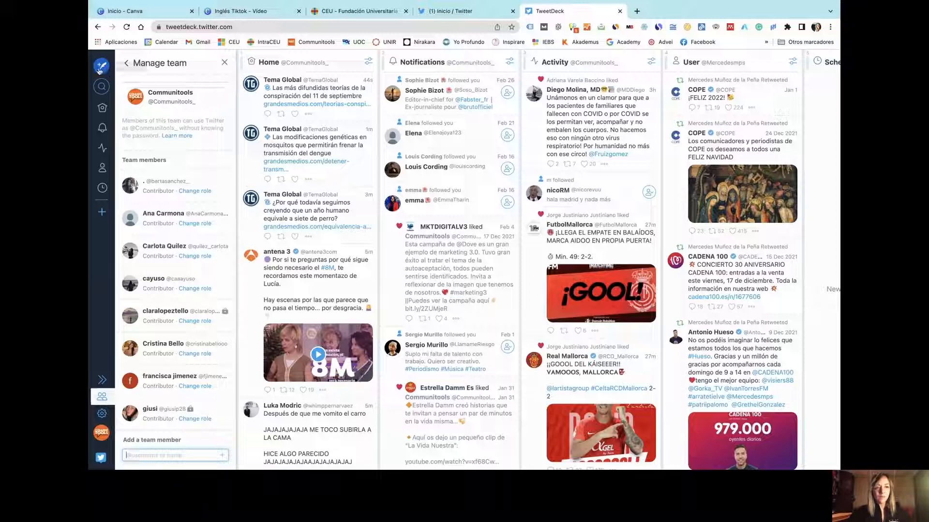
pyautogui.click(102, 64)
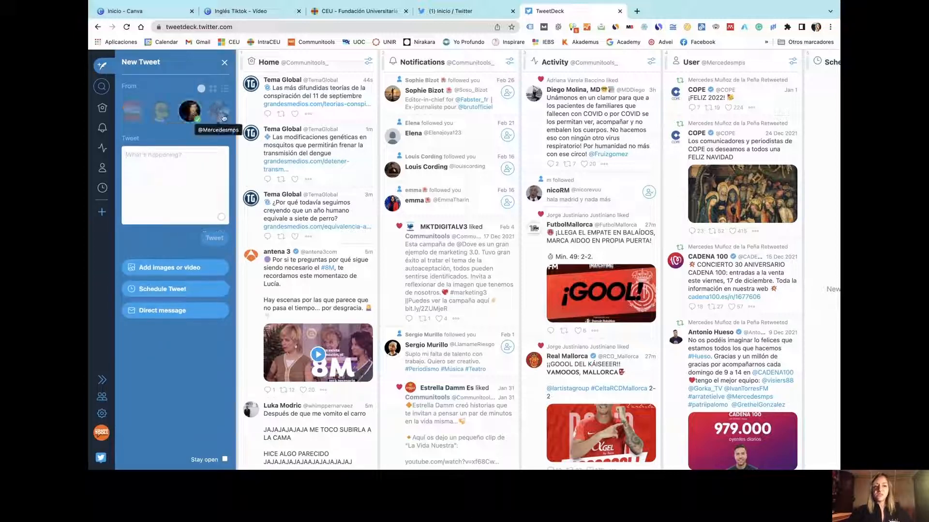
# Step: Draft the marketing 3.0 caption from the Communitools account and bring up the media file chooser
pyautogui.click(131, 111)
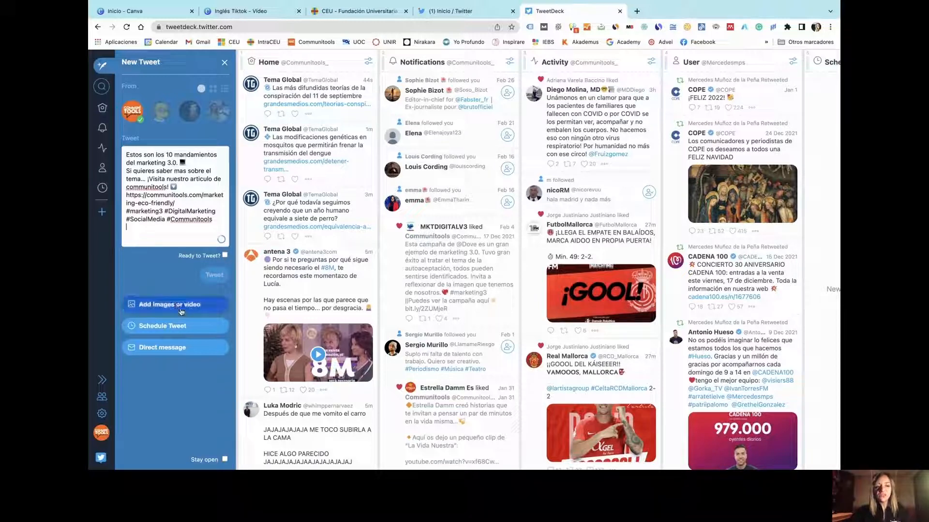
pyautogui.click(174, 304)
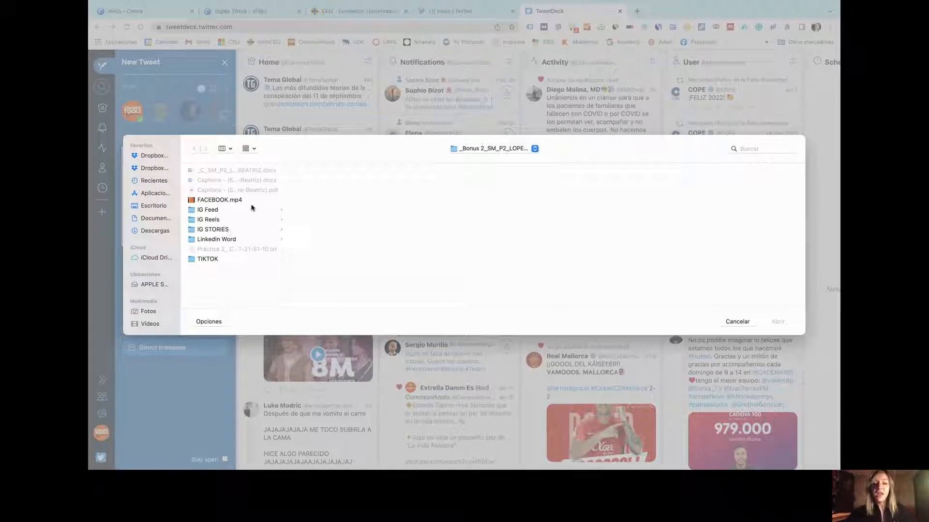
# Step: Attach the FACEBOOK.mp4 video to the drafted Communitools tweet
pyautogui.click(220, 199)
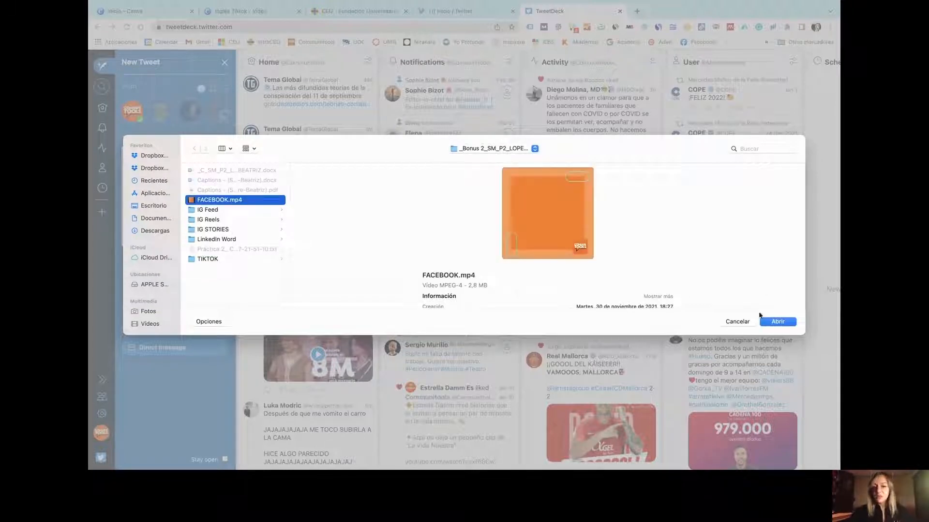
pyautogui.click(776, 321)
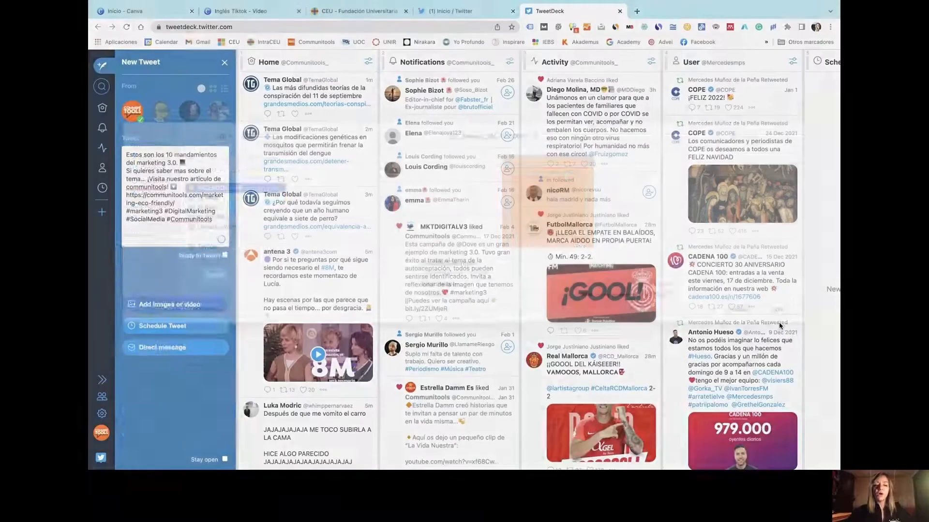
pyautogui.click(168, 304)
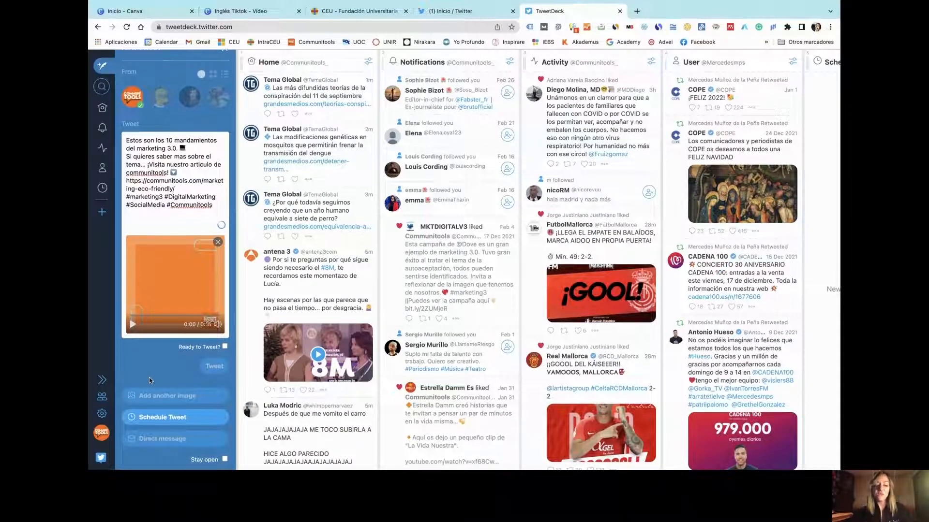
# Step: Schedule the tweet for 8:29 AM on Mon 7 Mar 2022 with Stay open ticked
pyautogui.click(165, 417)
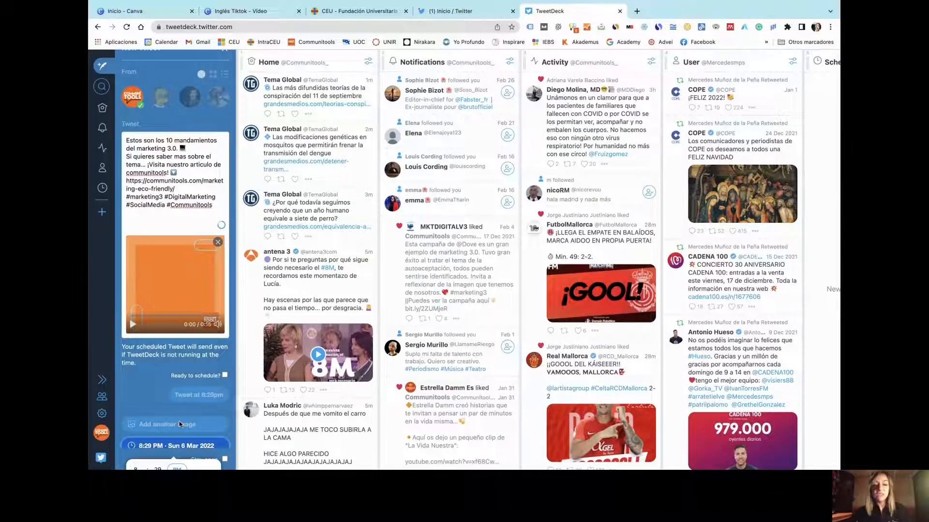
pyautogui.click(173, 339)
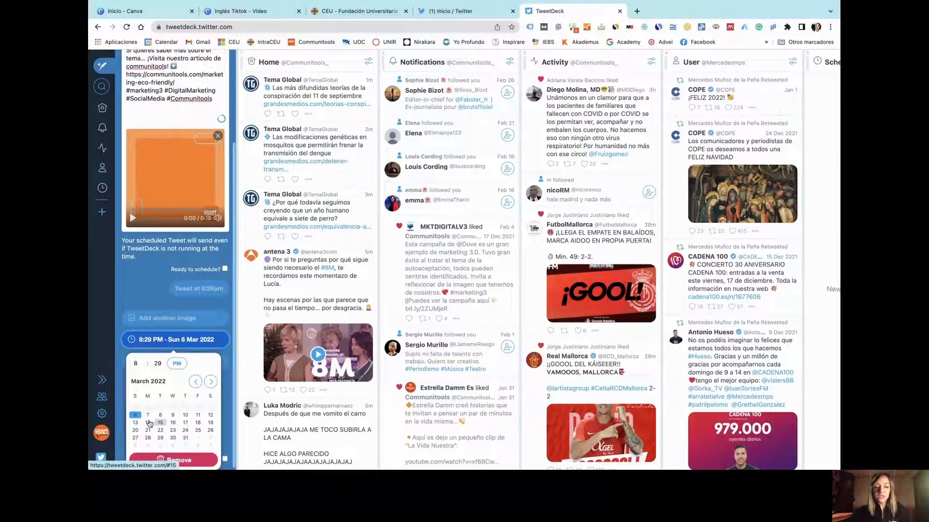
pyautogui.click(147, 415)
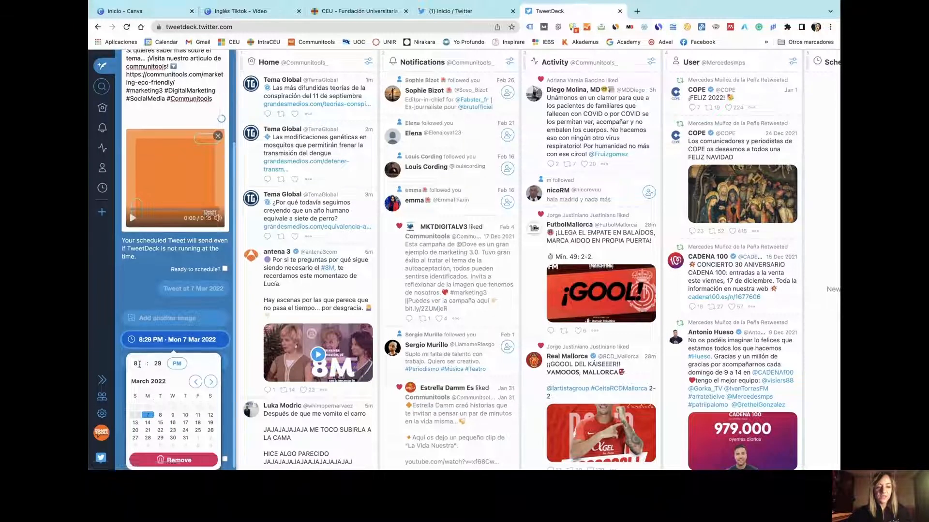
pyautogui.click(177, 363)
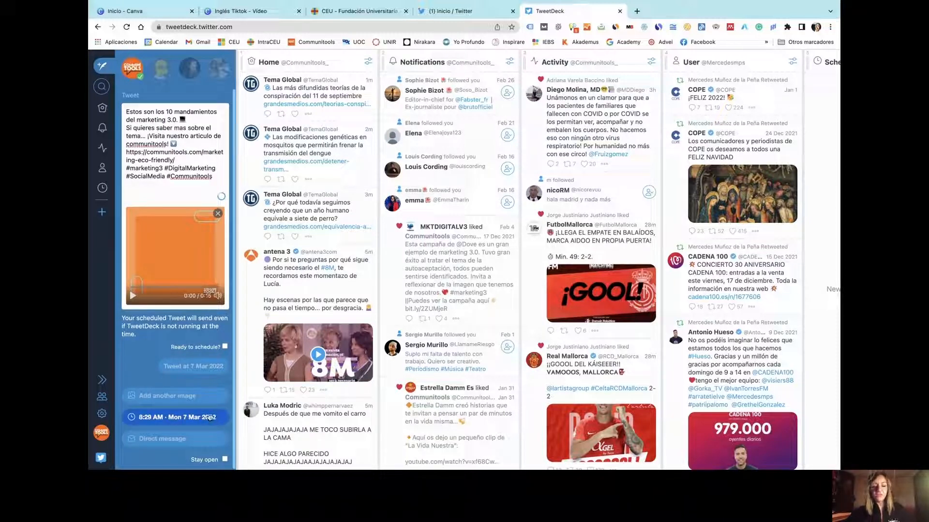
pyautogui.click(174, 418)
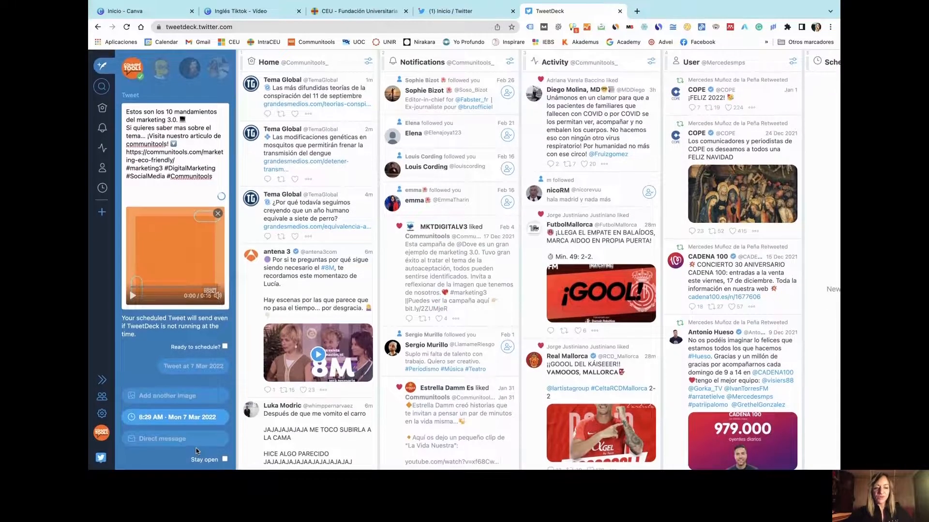
pyautogui.click(225, 459)
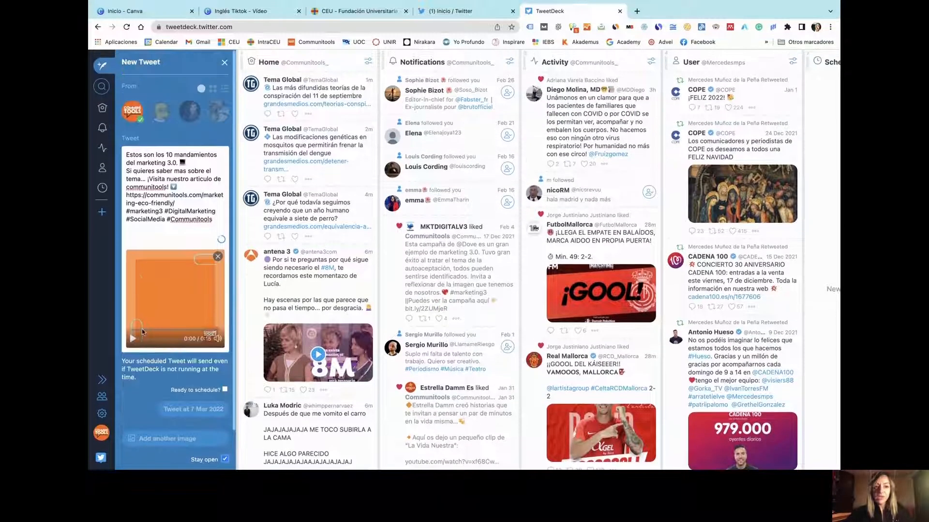
# Step: Submit the captioned video tweet for posting on 7 Mar 2022
pyautogui.scroll(-3)
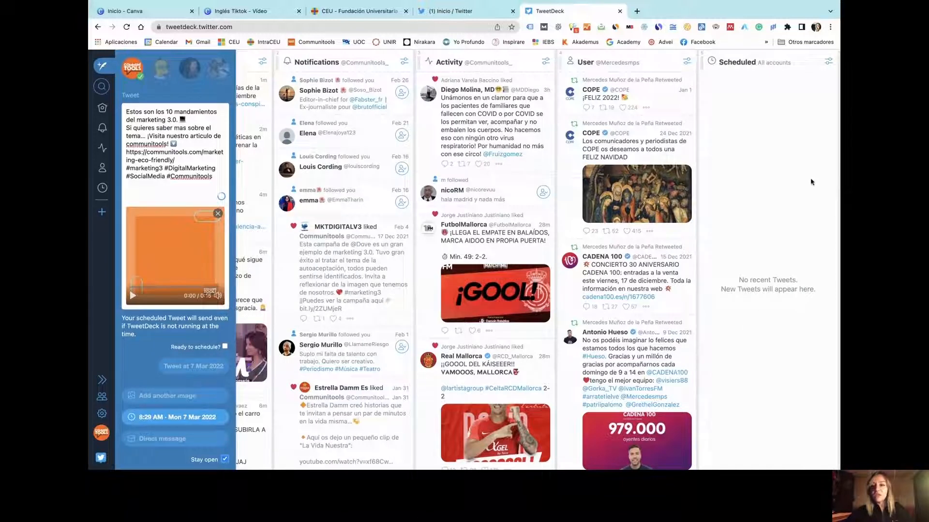
pyautogui.moveTo(774, 193)
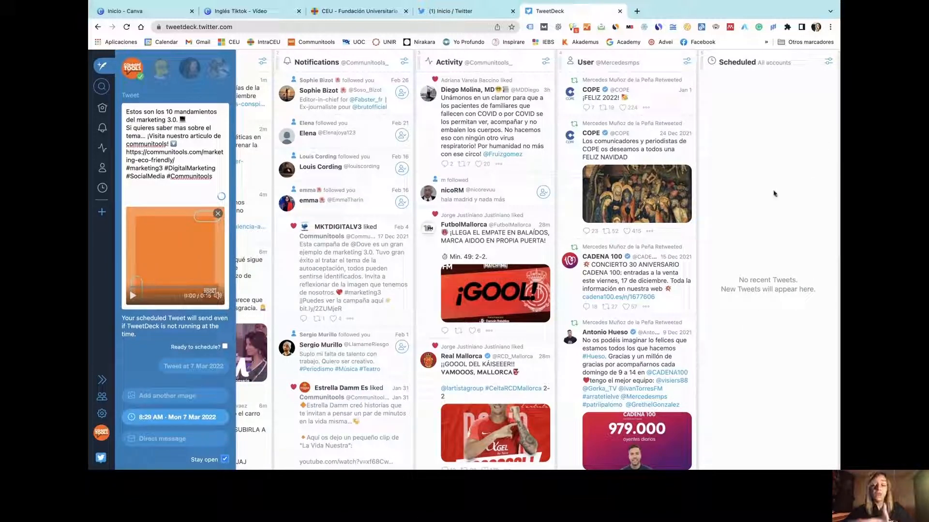
pyautogui.moveTo(811, 147)
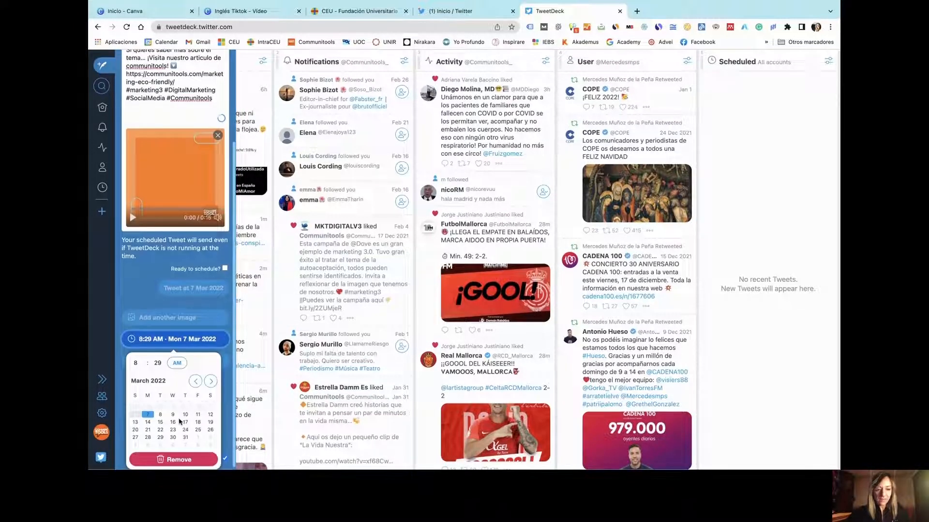
pyautogui.click(172, 339)
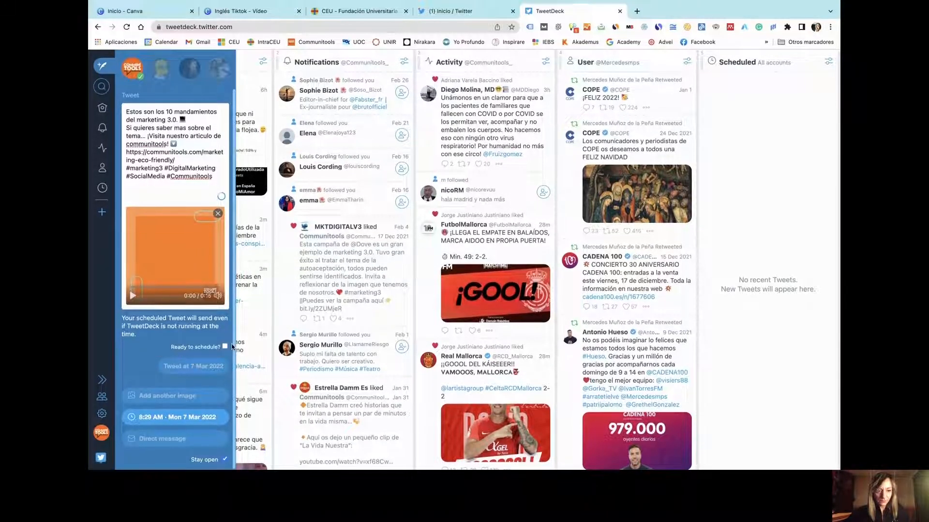
pyautogui.click(224, 347)
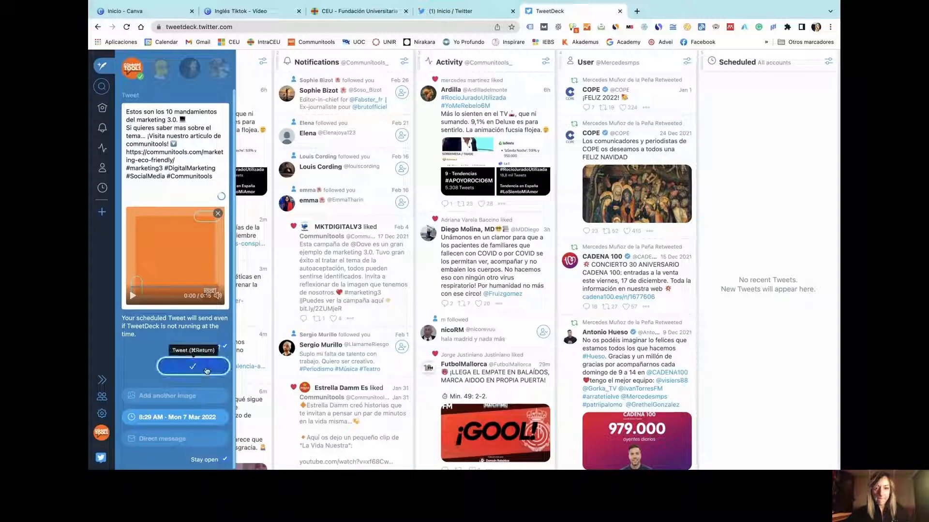